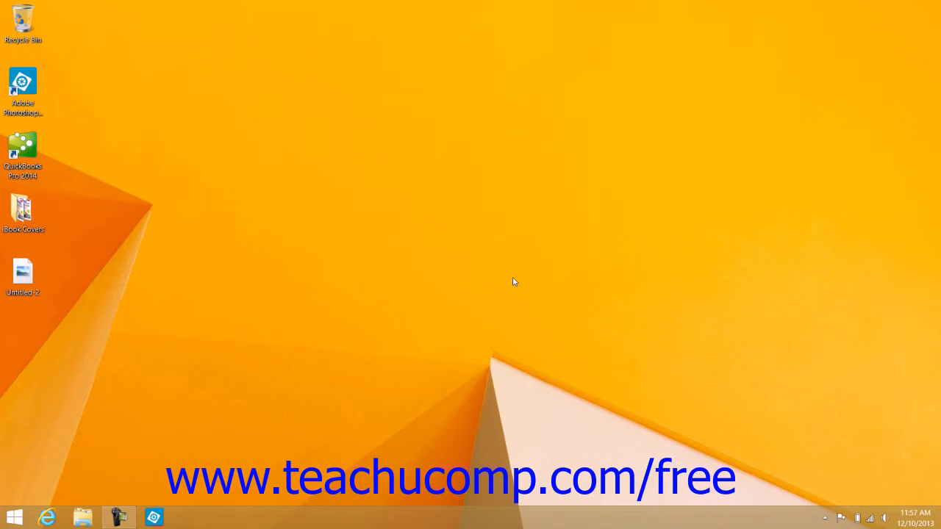
mouse_move(512, 283)
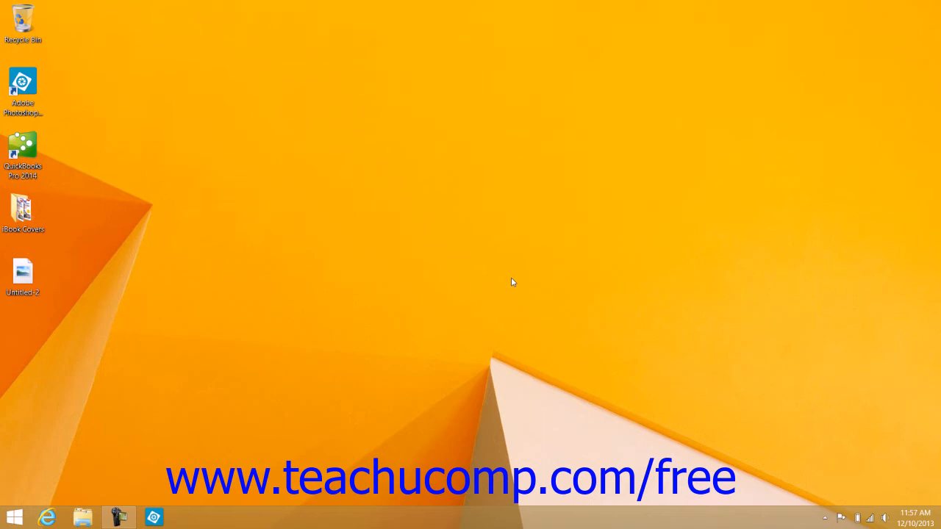
mouse_move(315, 296)
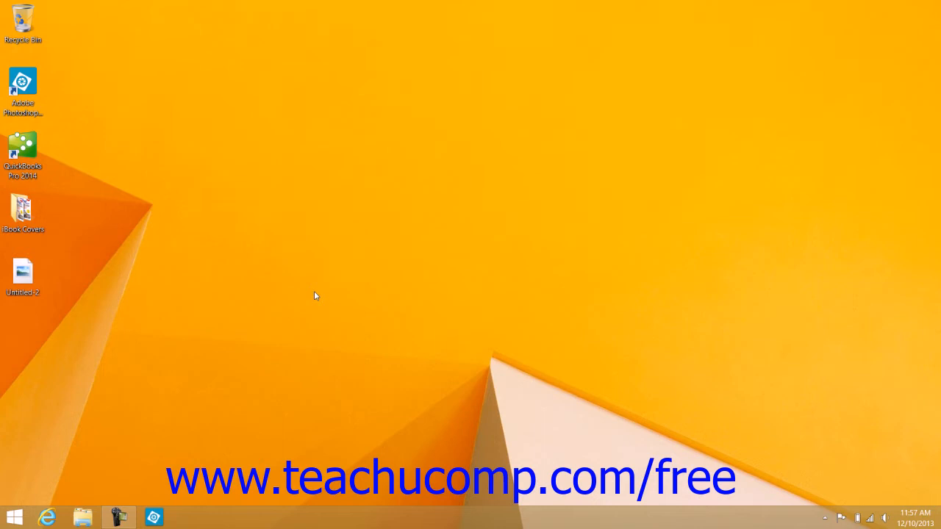
mouse_move(304, 300)
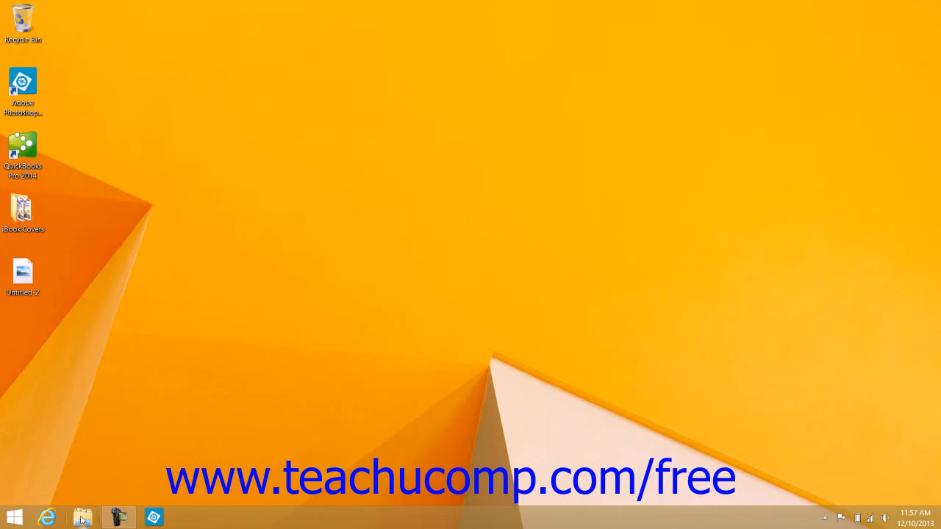
Launch Control Panel from a File Explorer window via the Computer ribbon
click(82, 516)
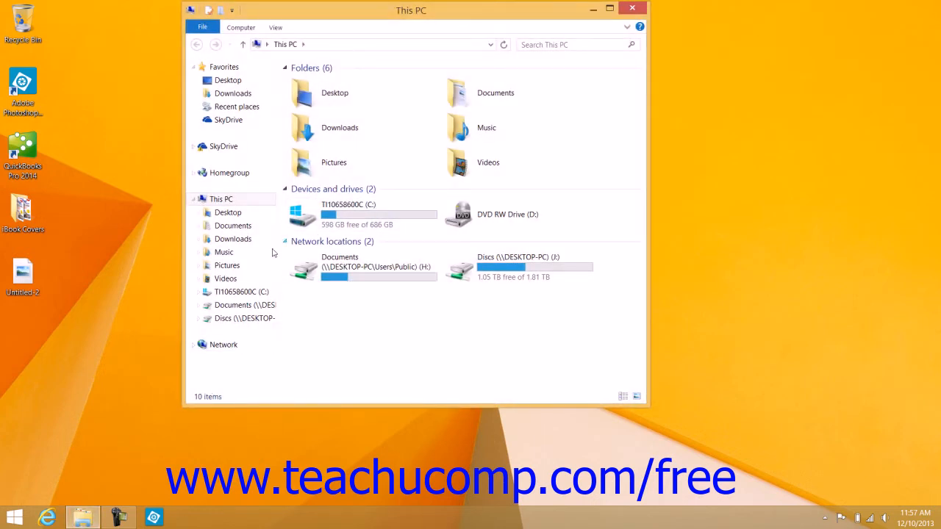
click(242, 28)
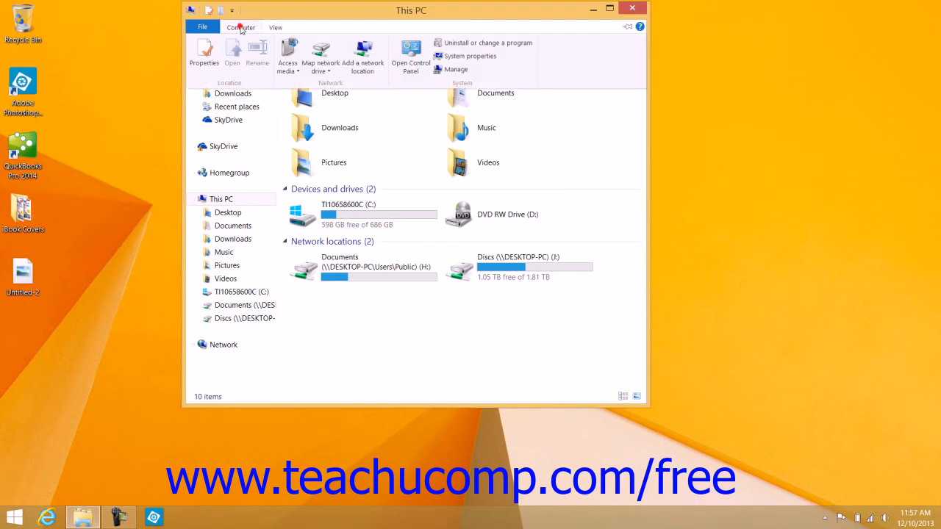
click(409, 59)
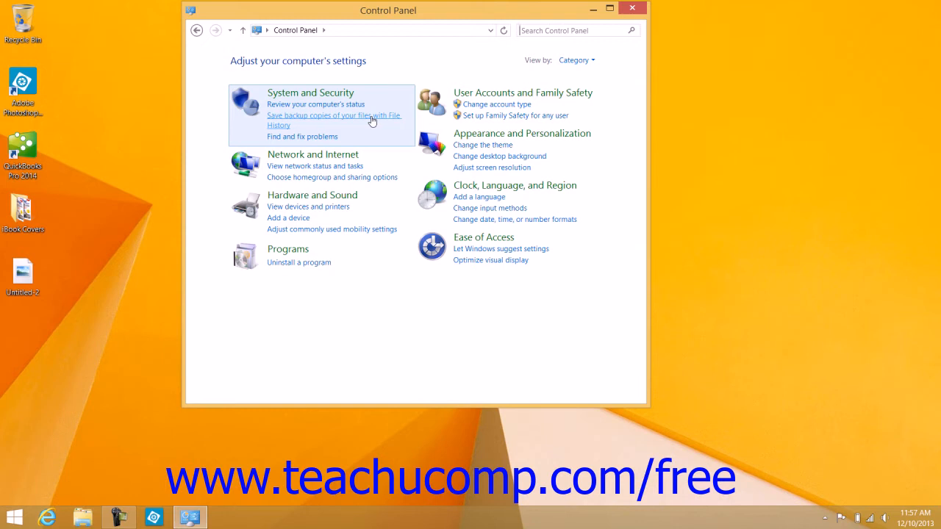
Go to 'Save backup copies of your files with File History' under System and Security
click(334, 115)
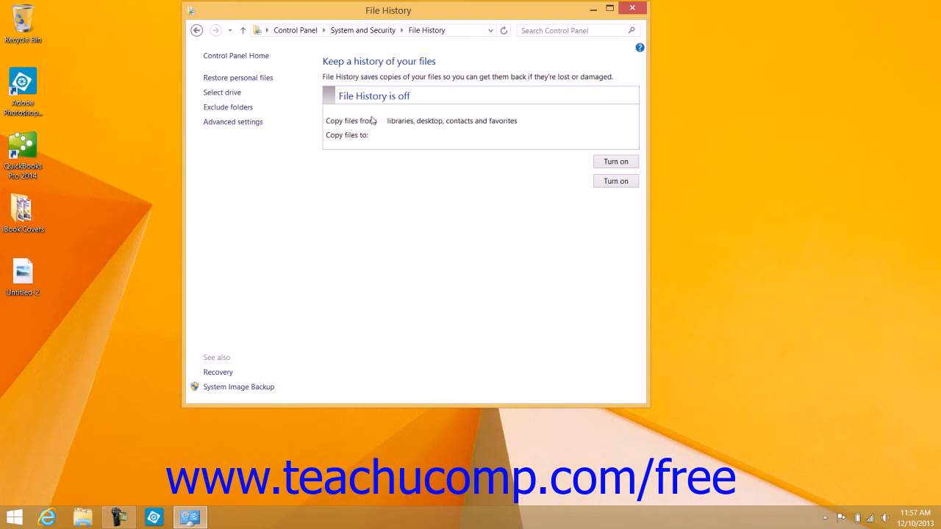
mouse_move(375, 126)
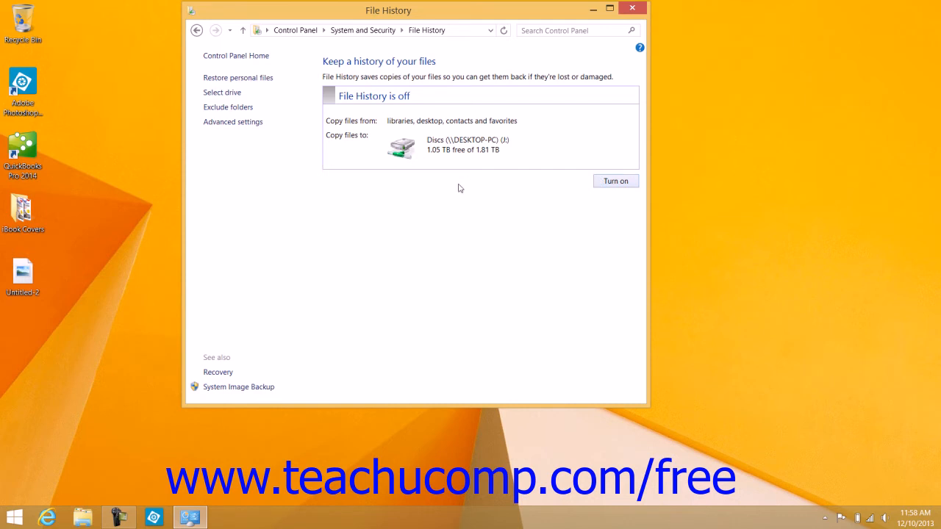
mouse_move(262, 106)
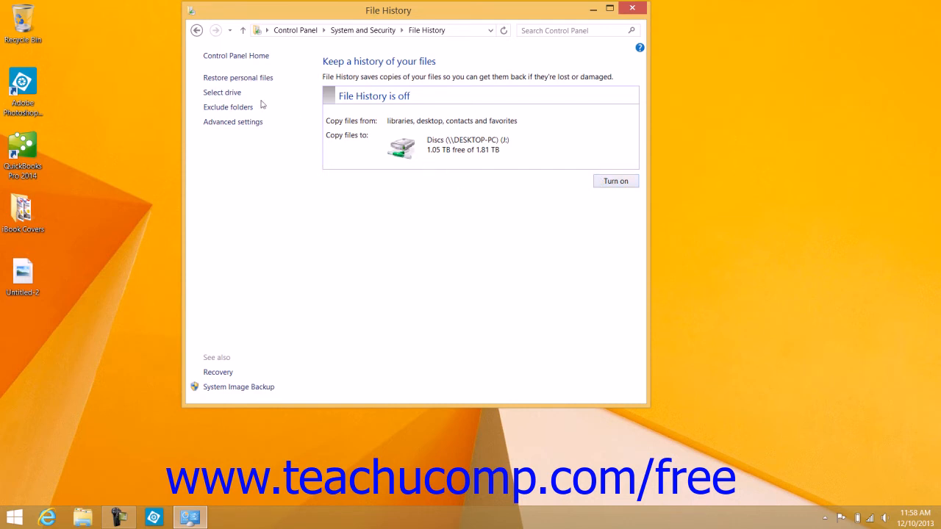
mouse_move(236, 96)
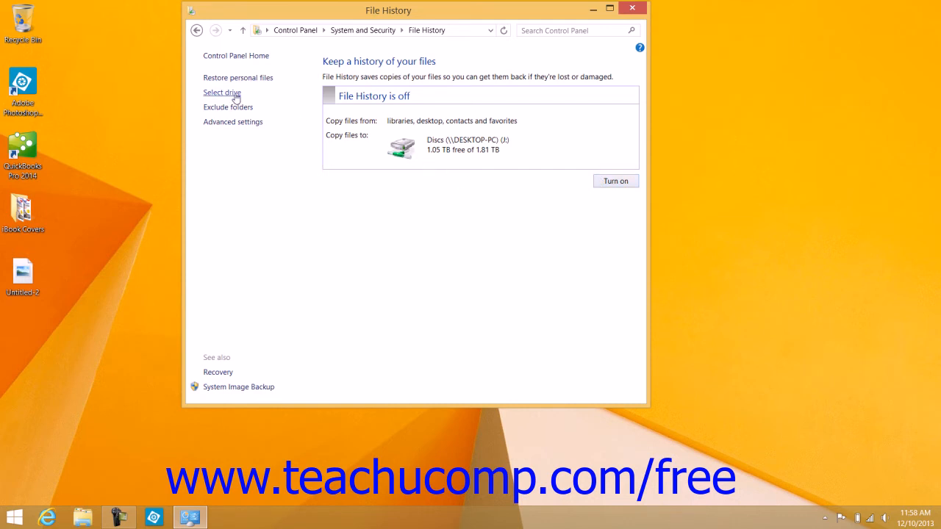
Choose Documents (\\DESKTOP-PC\Users\Public) as the File History backup drive
click(221, 92)
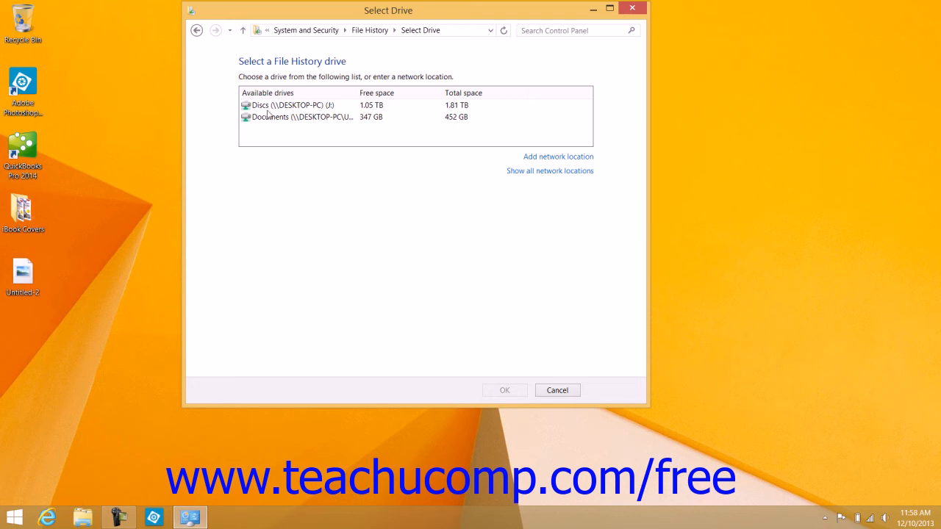
click(297, 117)
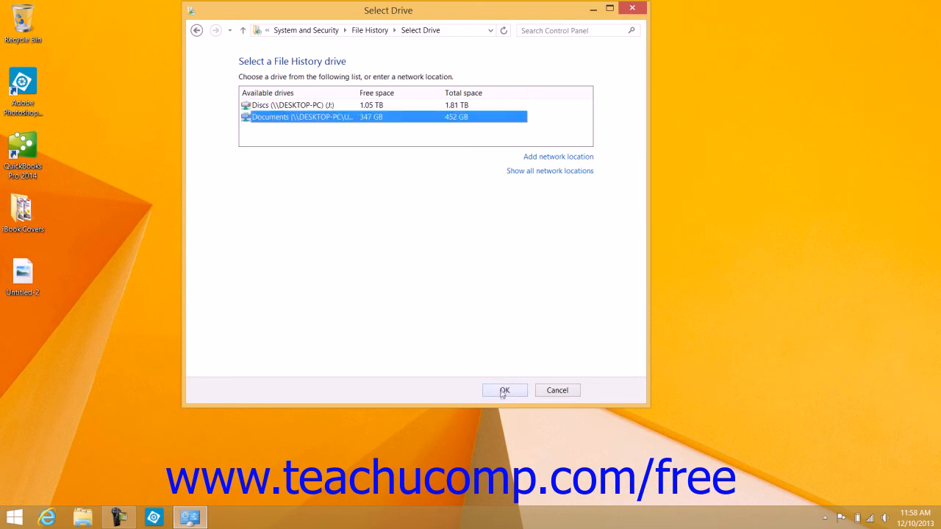
click(504, 390)
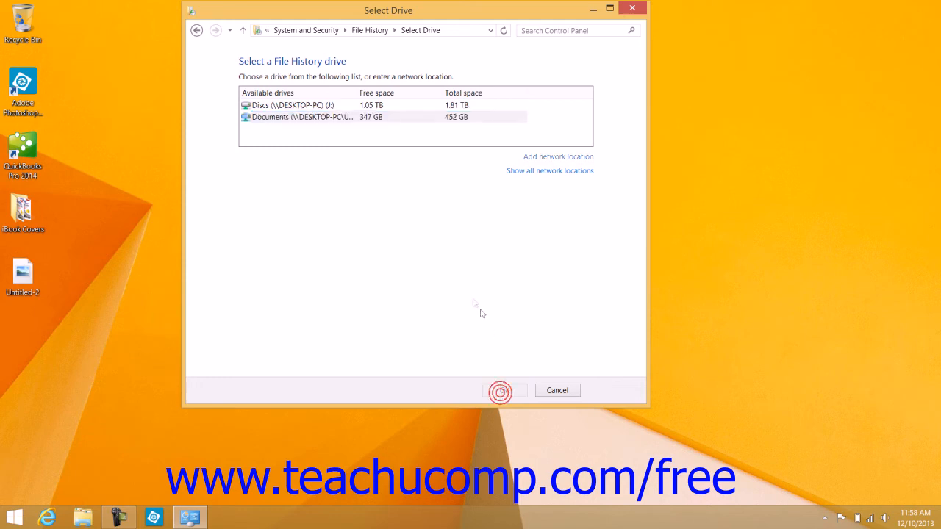
Confirm the drive so File History lists Documents (H:) under Copy files to
click(500, 390)
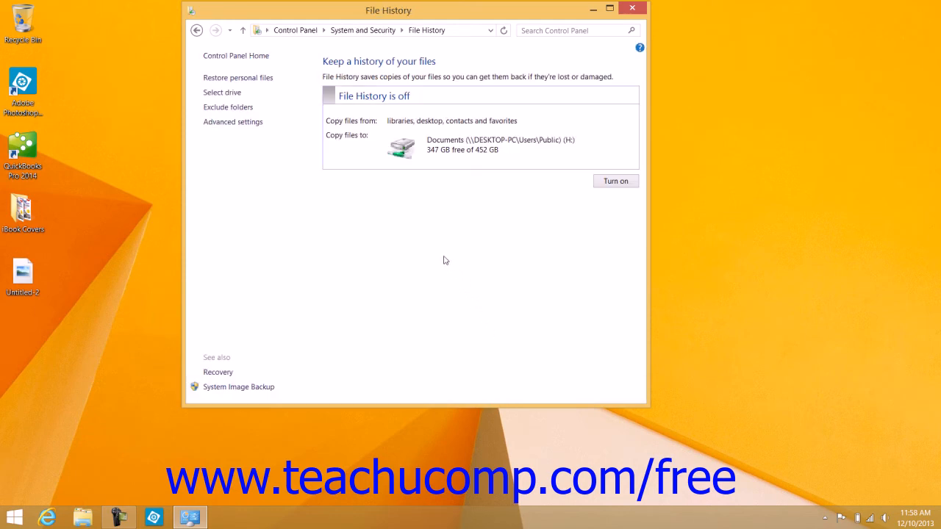
mouse_move(415, 213)
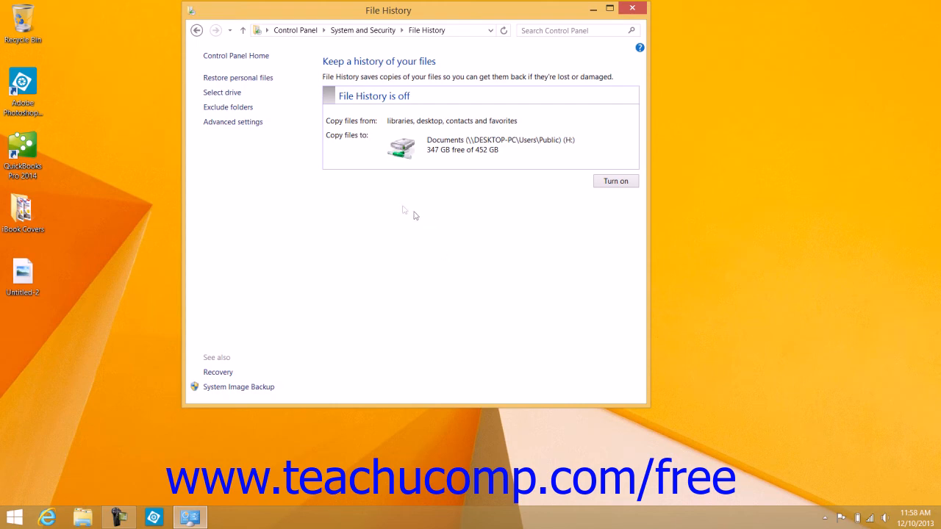
mouse_move(247, 127)
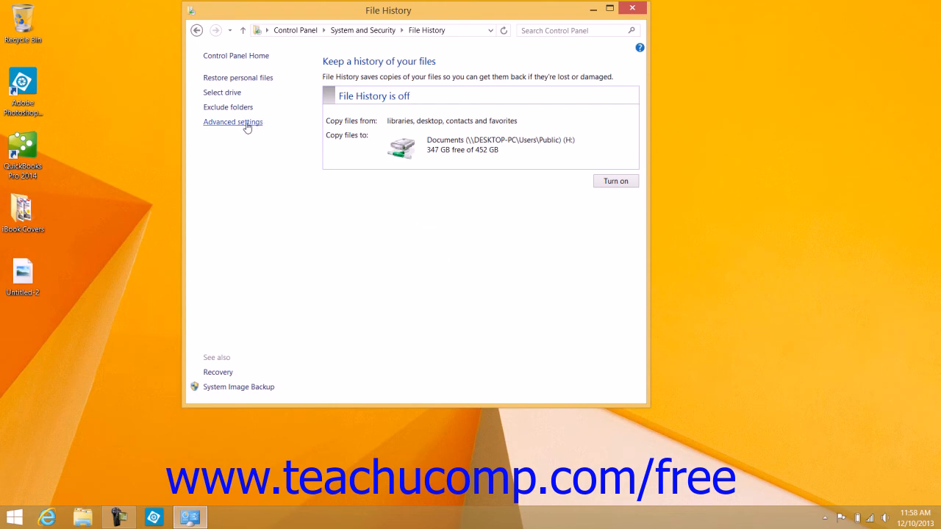
Review Advanced settings: hourly saves, 5% offline cache, versions kept forever
click(233, 122)
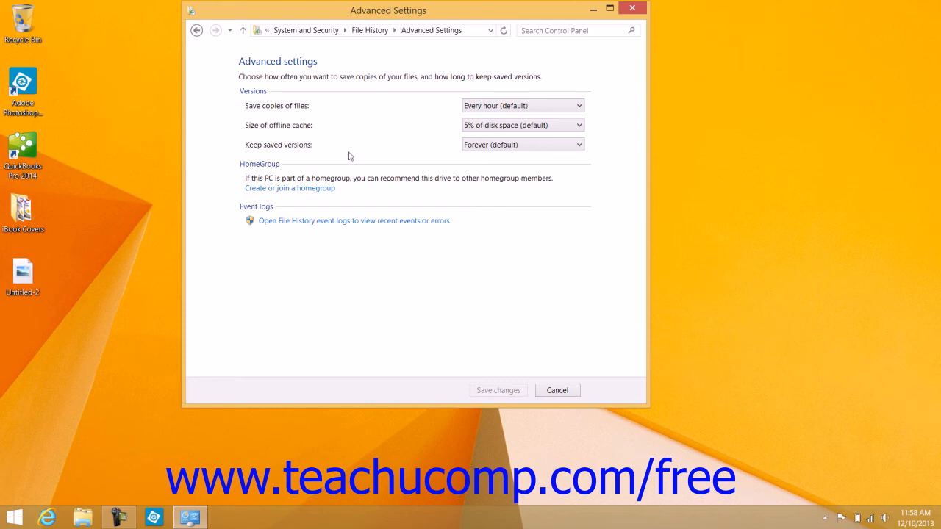
mouse_move(446, 108)
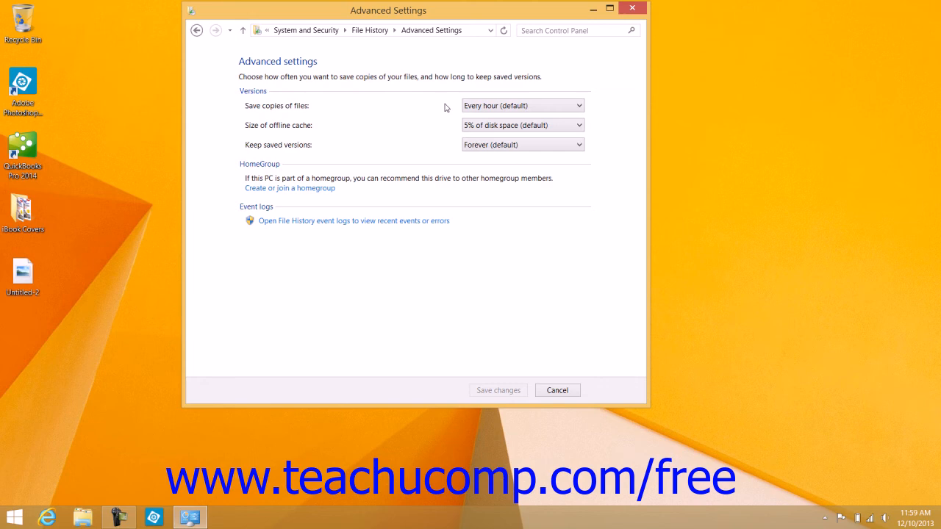
mouse_move(443, 128)
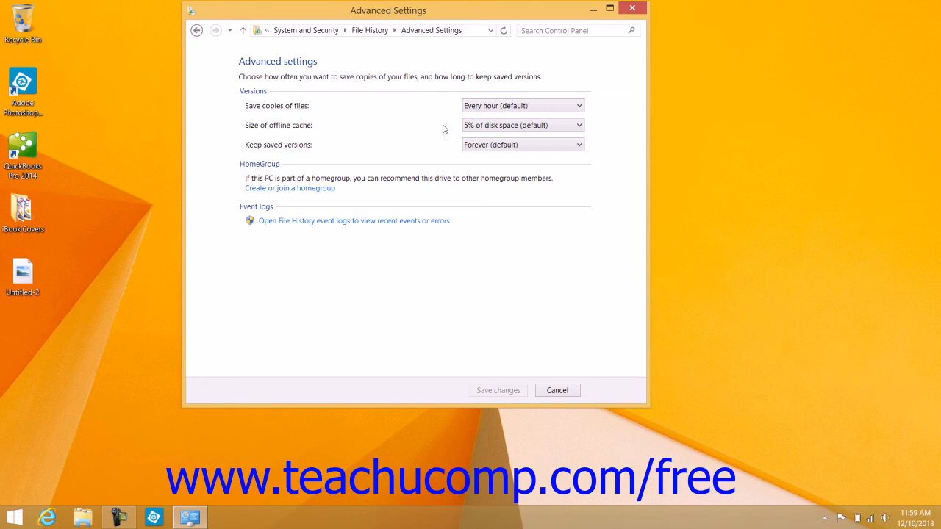
mouse_move(480, 371)
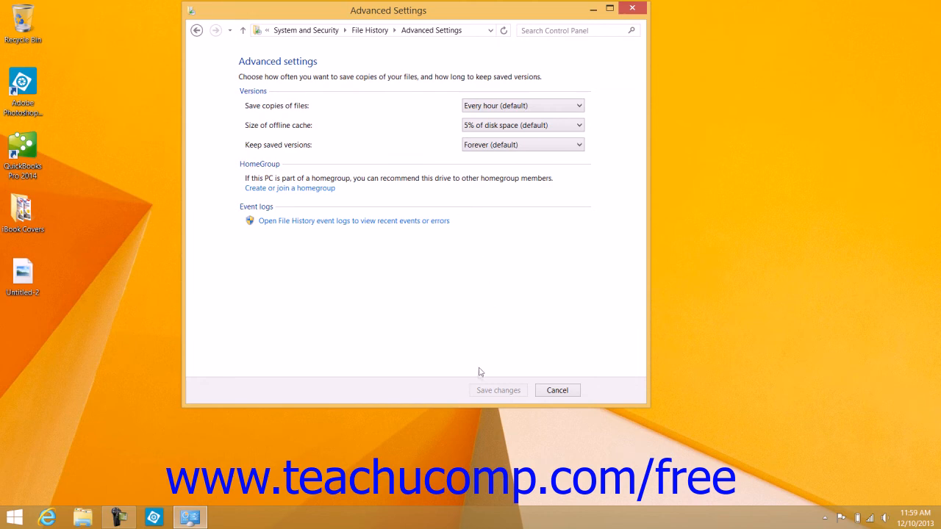
mouse_move(476, 300)
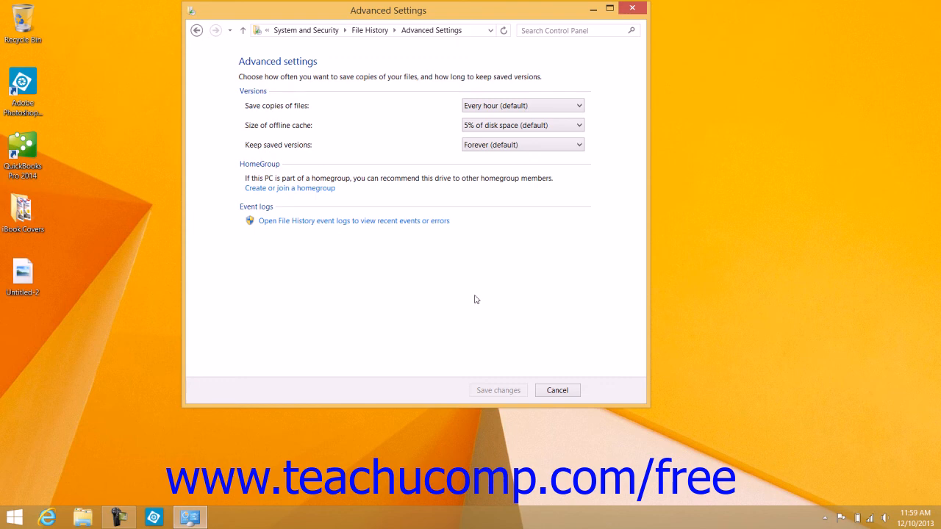
mouse_move(197, 31)
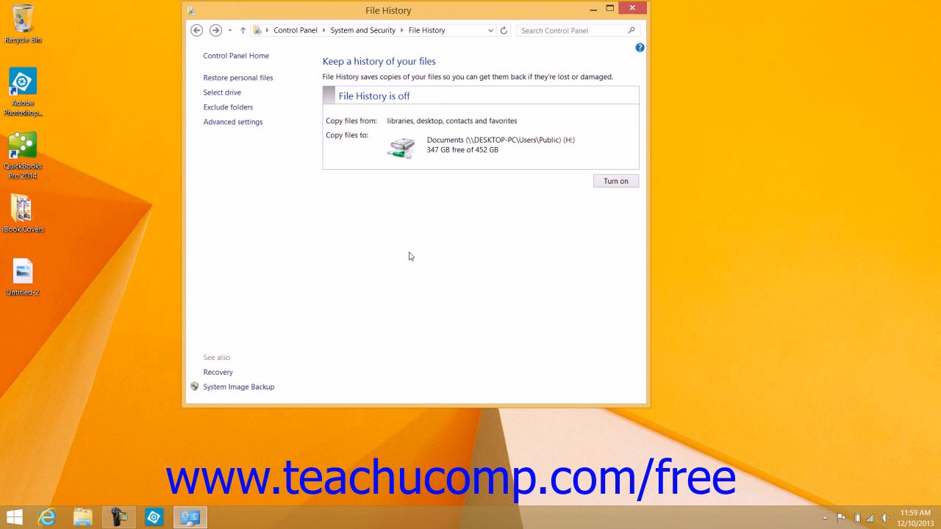
mouse_move(285, 103)
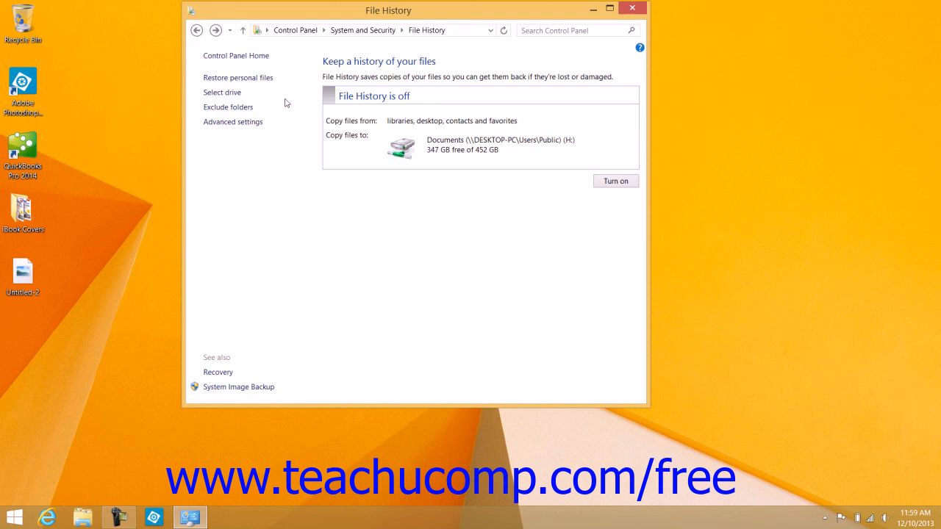